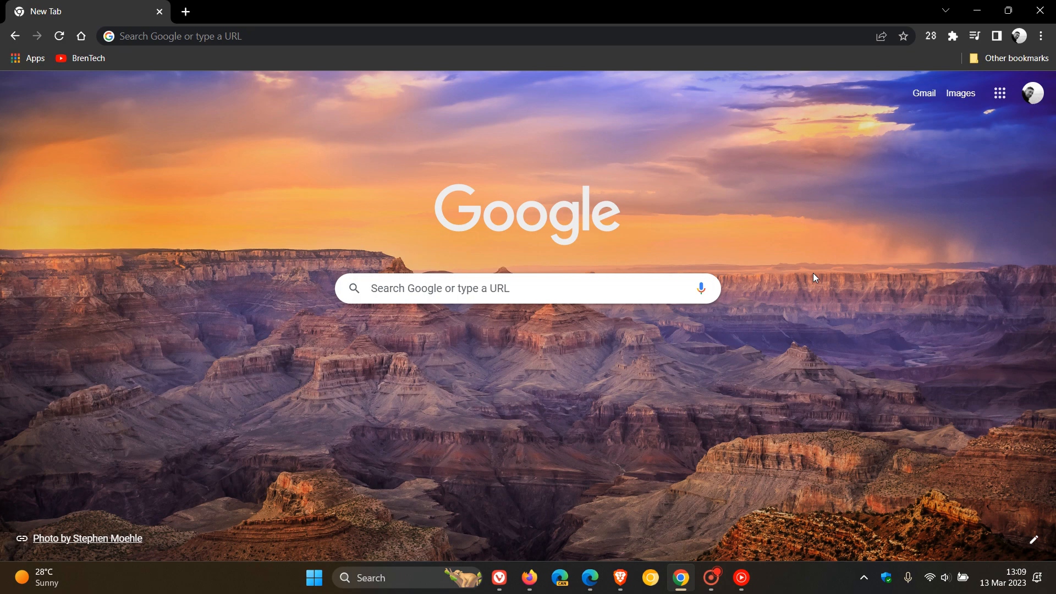
mouse_move(645, 413)
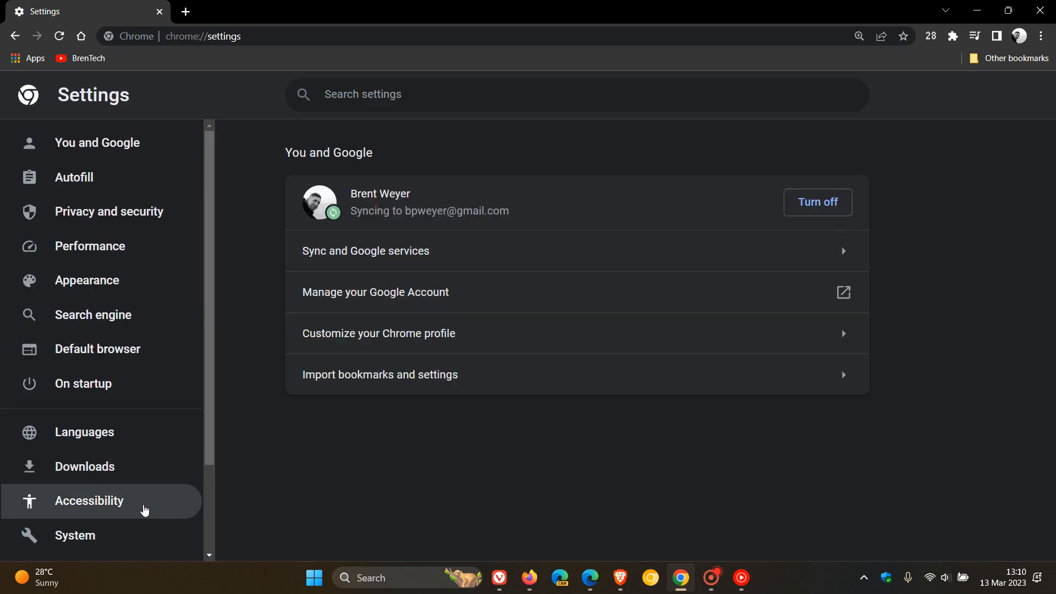
Step: Show Chrome's System settings with hardware acceleration on, then bring up Brave
click(74, 534)
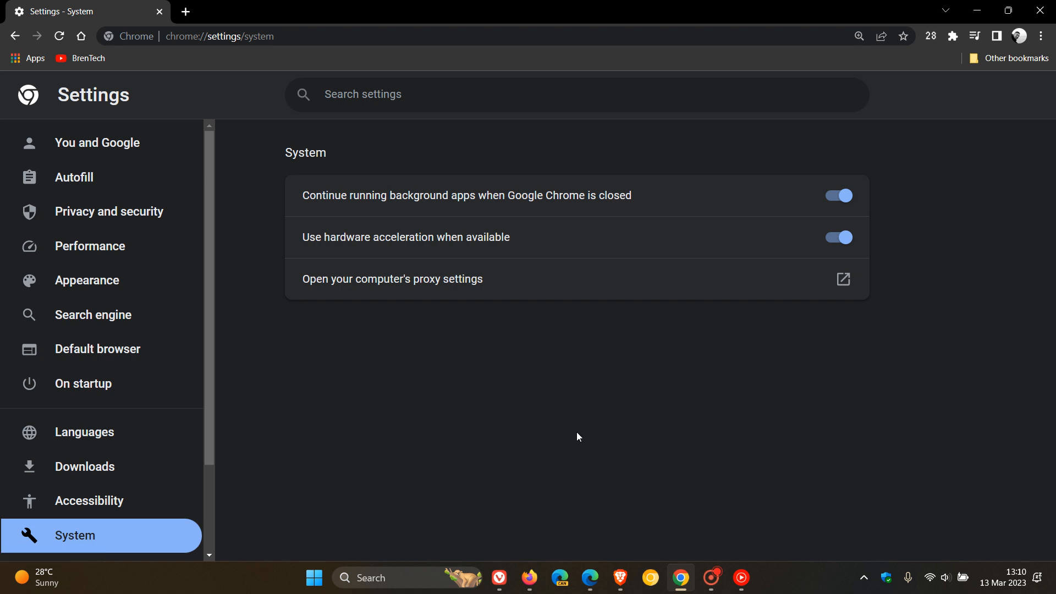
mouse_move(599, 252)
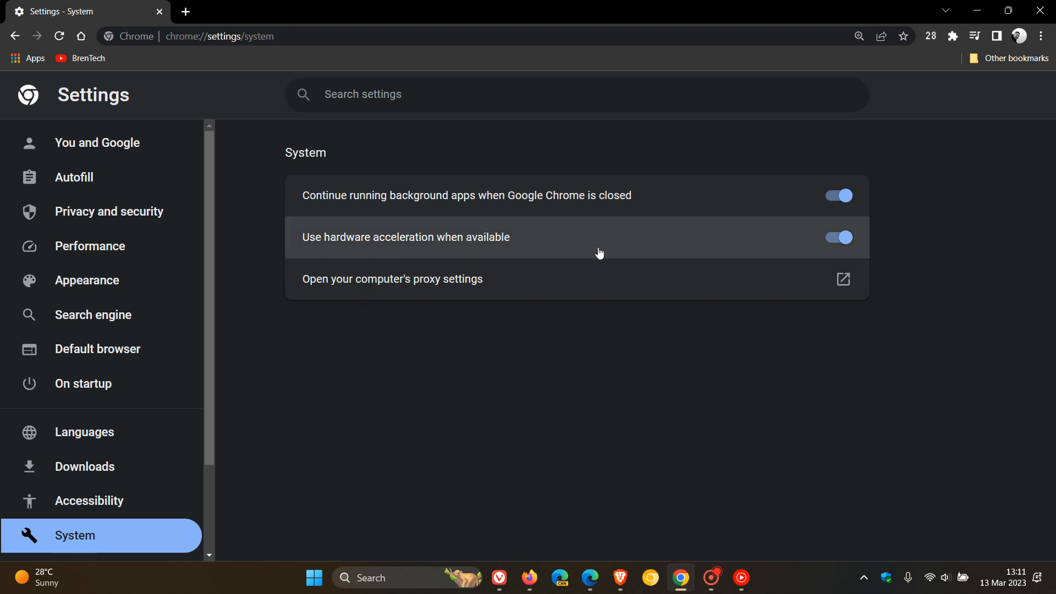
mouse_move(726, 229)
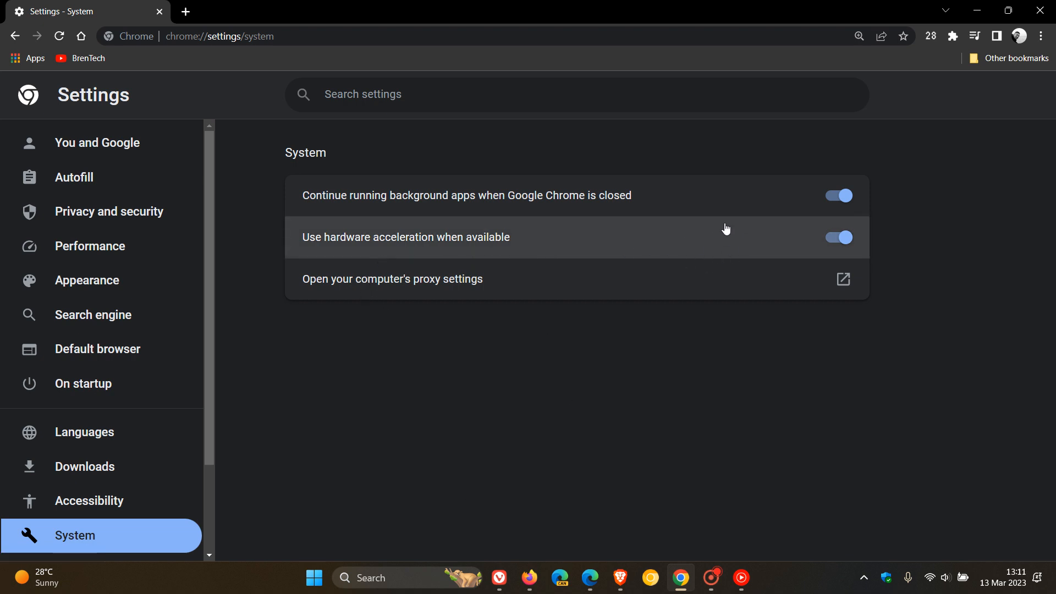
mouse_move(719, 240)
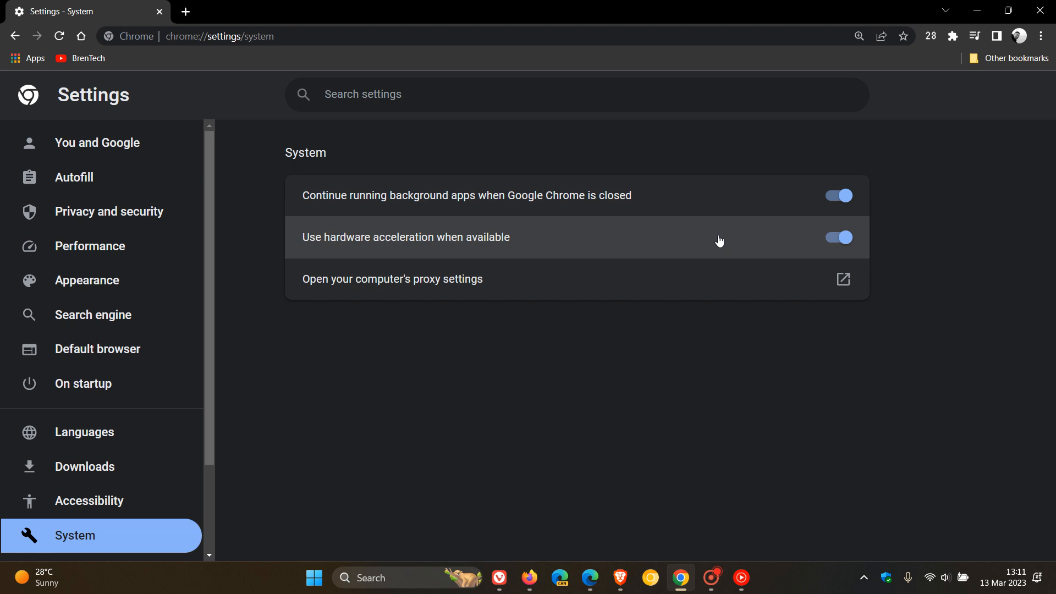
mouse_move(676, 380)
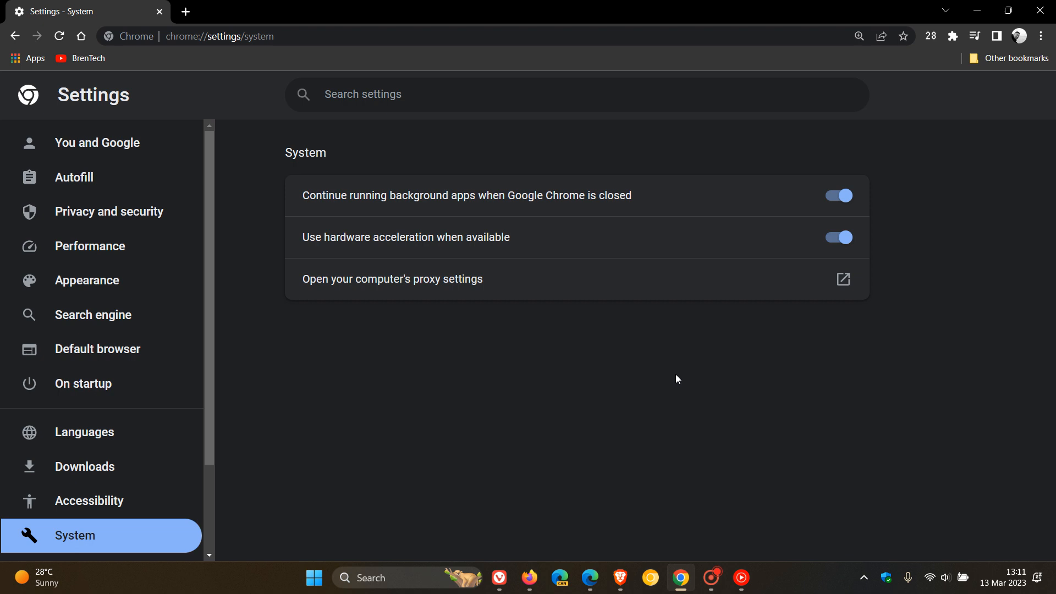
mouse_move(716, 427)
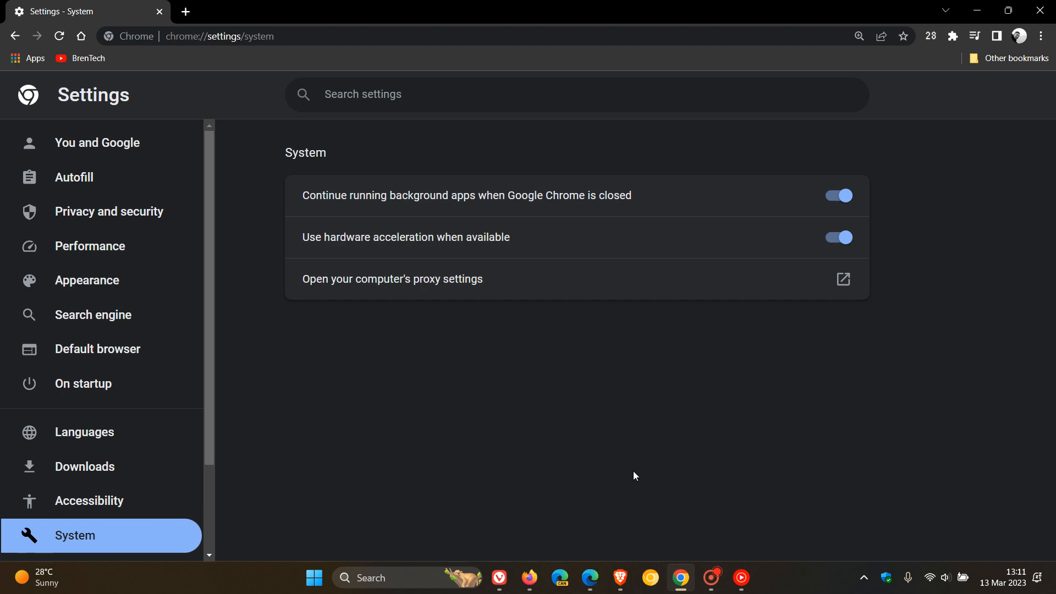
click(618, 578)
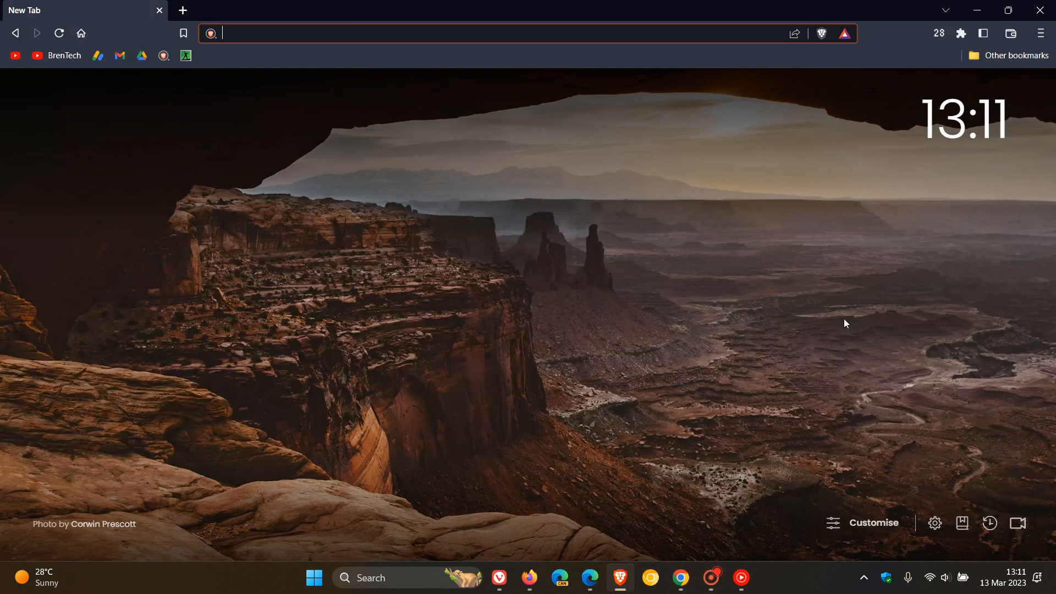
Step: Reach Brave's System settings page, where hardware acceleration shows as on
click(1041, 32)
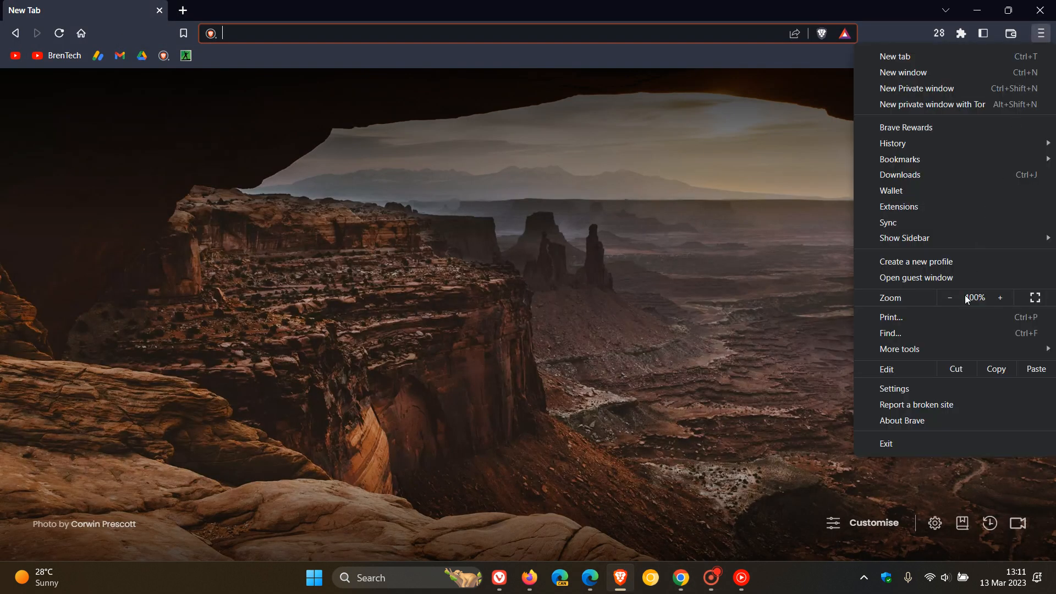
click(893, 389)
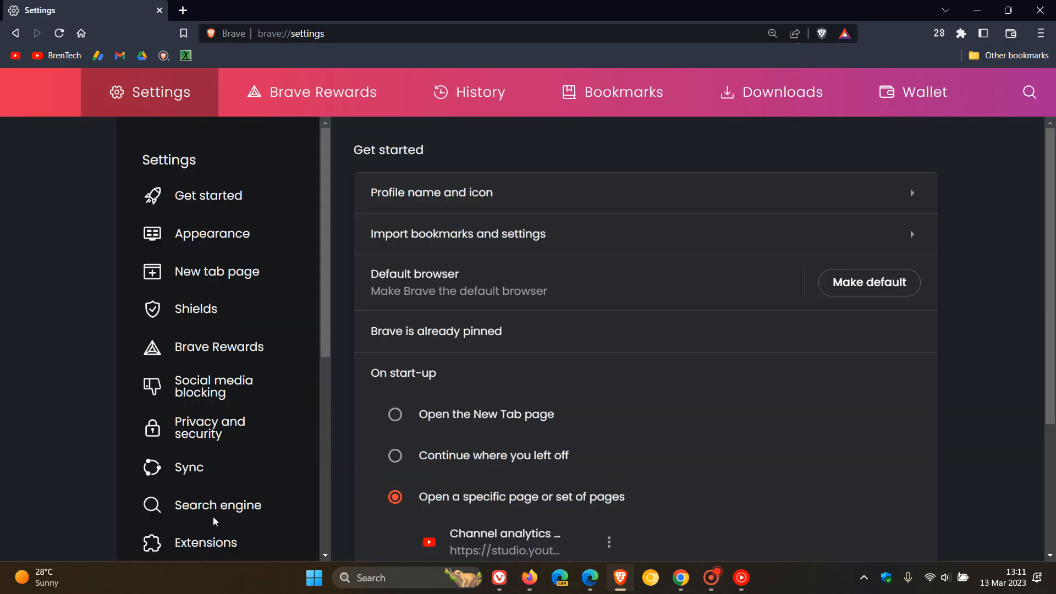
click(196, 408)
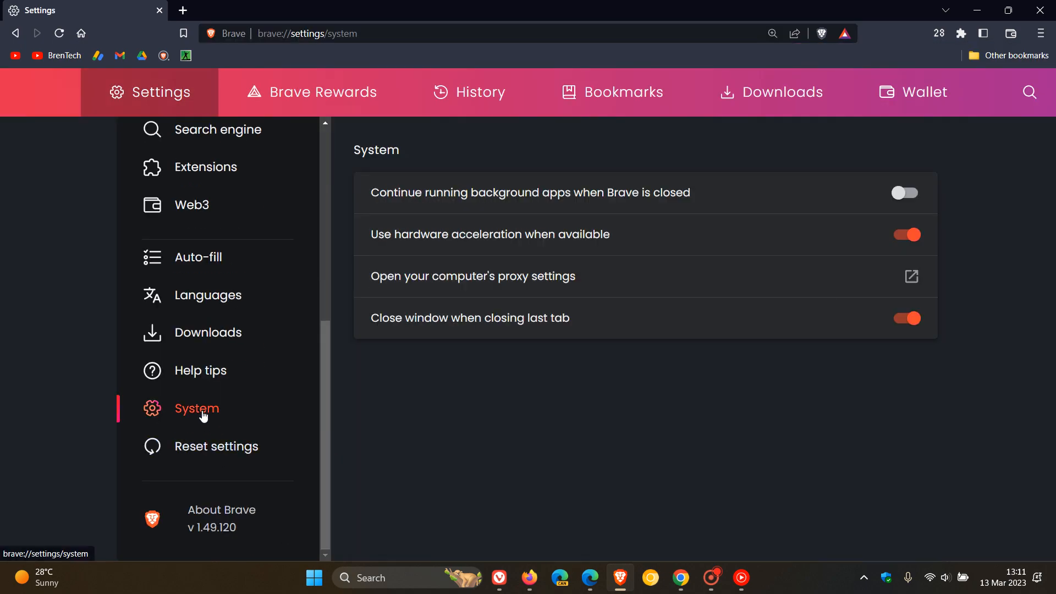
mouse_move(406, 250)
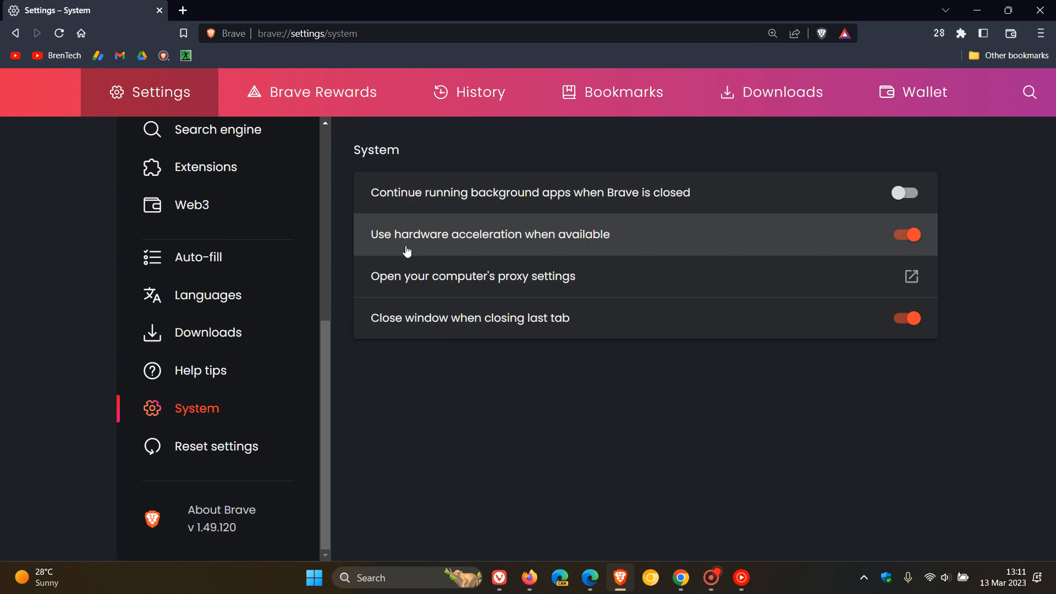
mouse_move(848, 299)
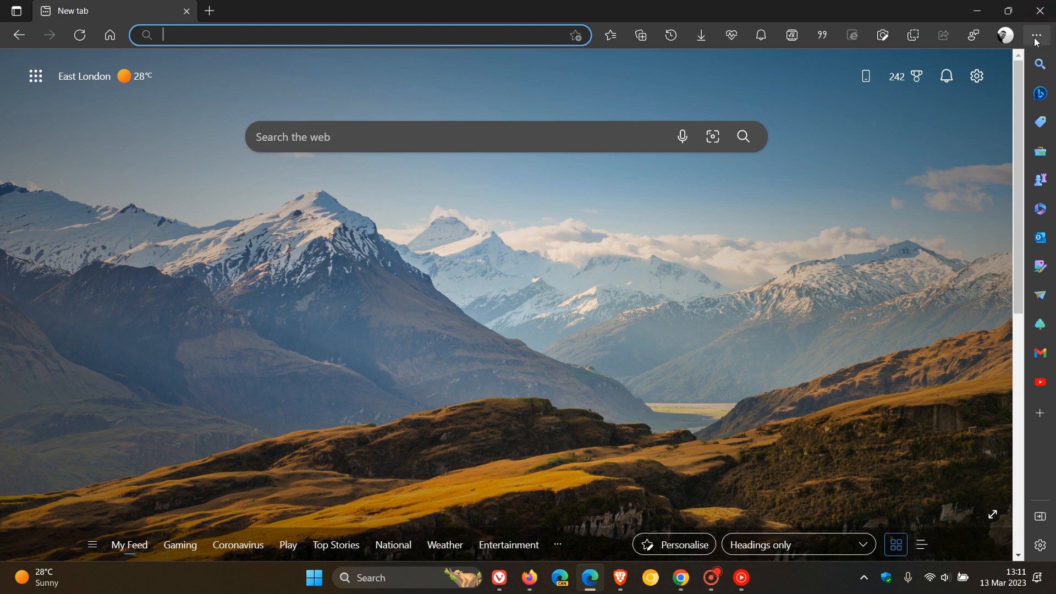
Step: Reach Edge's System and performance settings showing hardware acceleration on, then bring up Firefox
click(1036, 35)
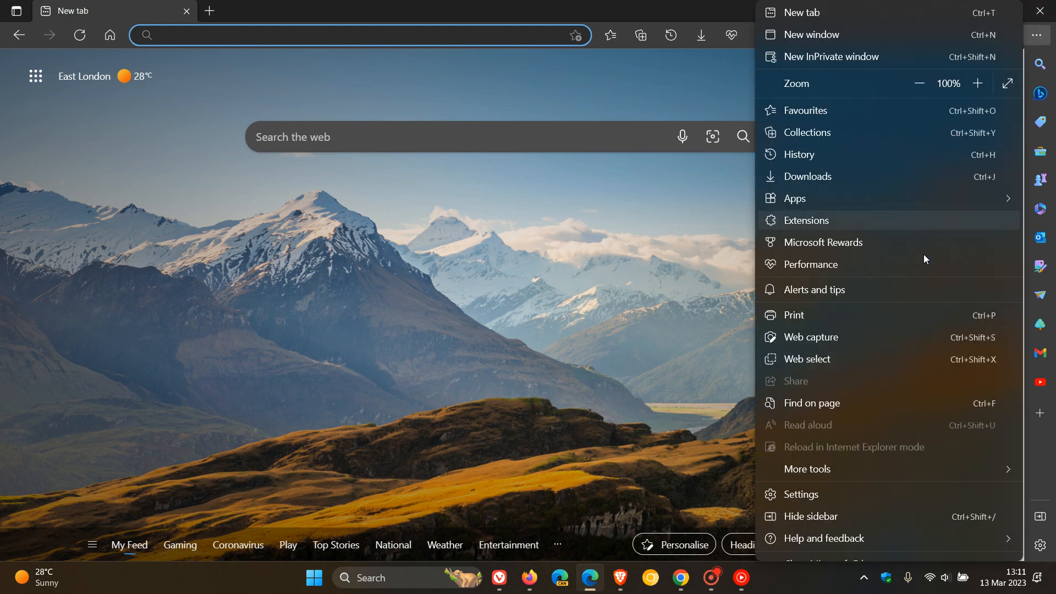
click(801, 493)
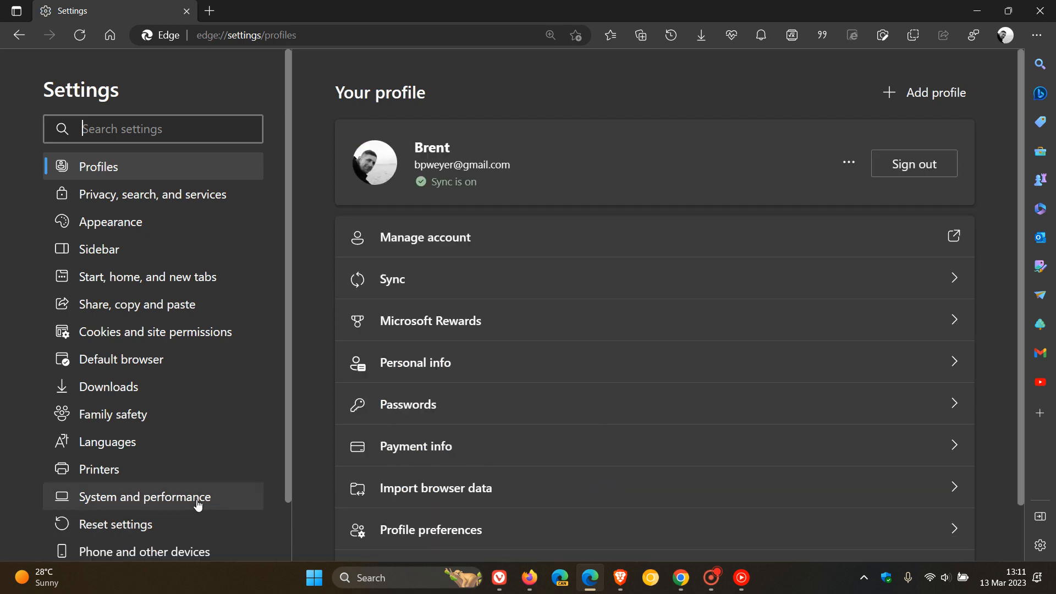
click(144, 496)
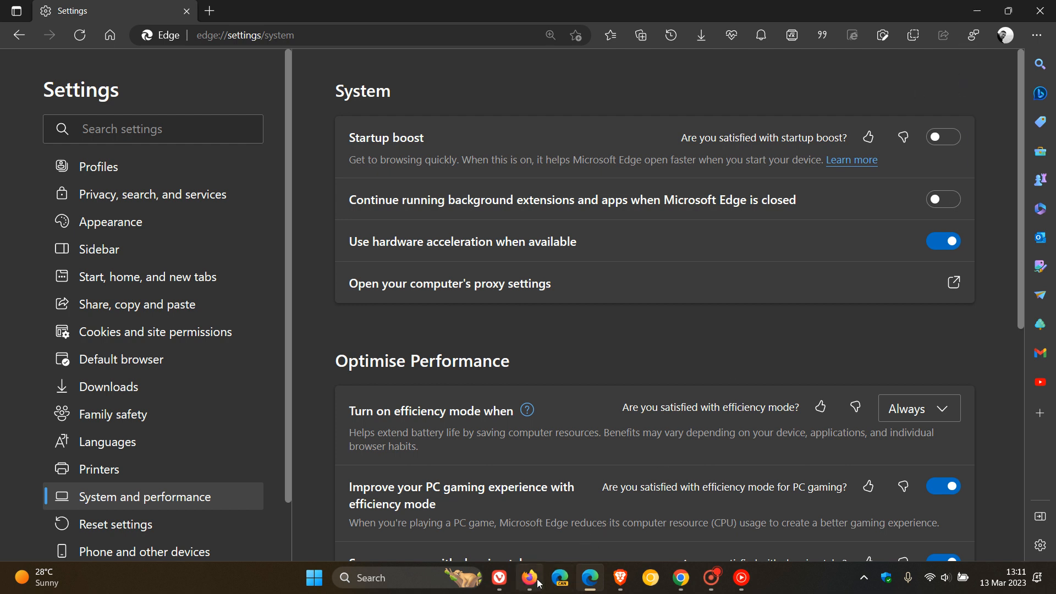
click(530, 577)
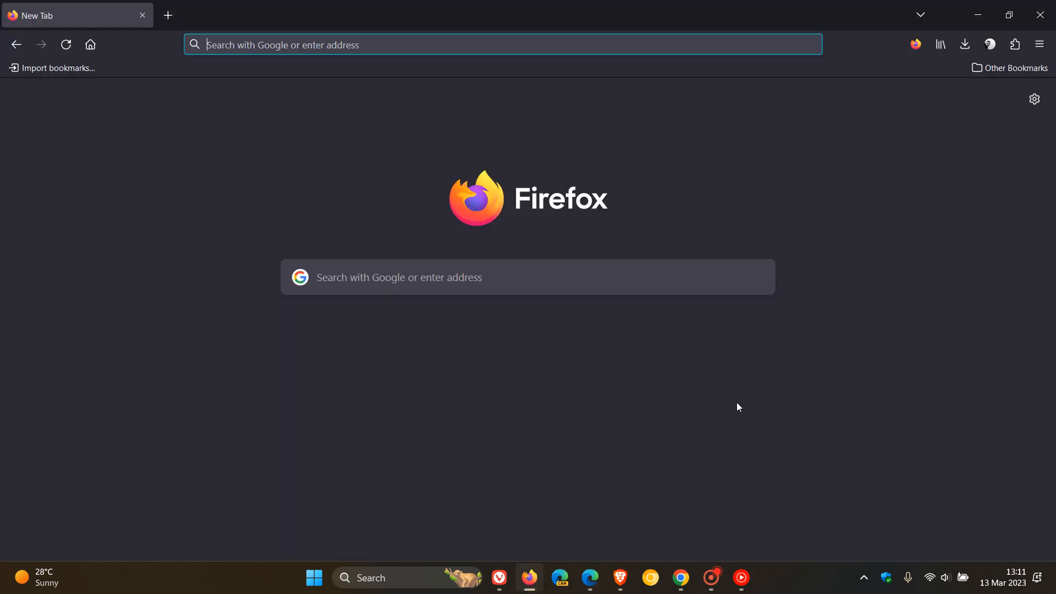
mouse_move(733, 408)
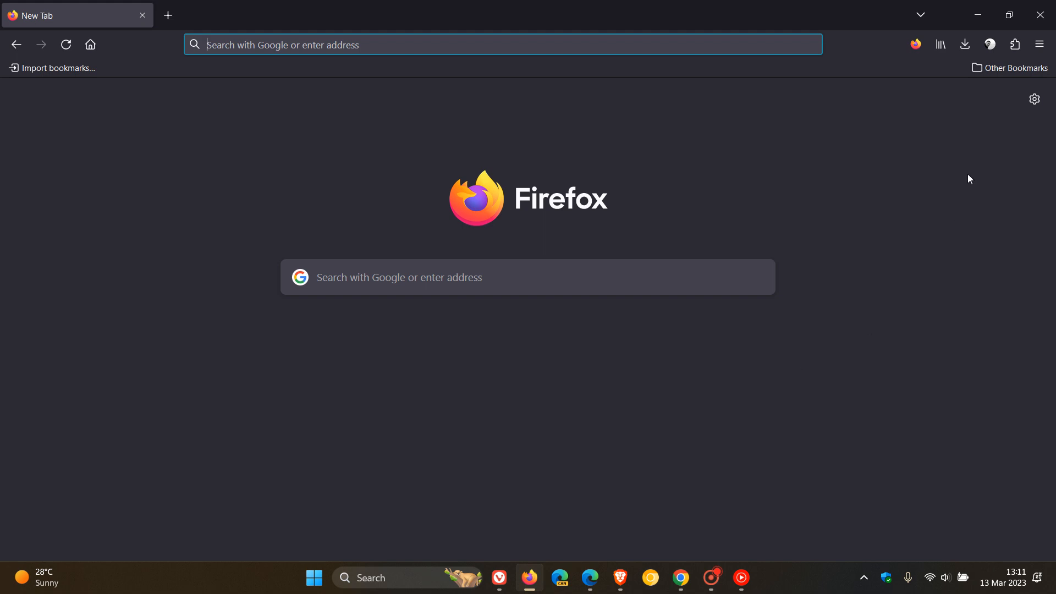
Step: In Firefox's Performance settings, toggle recommended settings off to reveal hardware acceleration ticked
click(1039, 45)
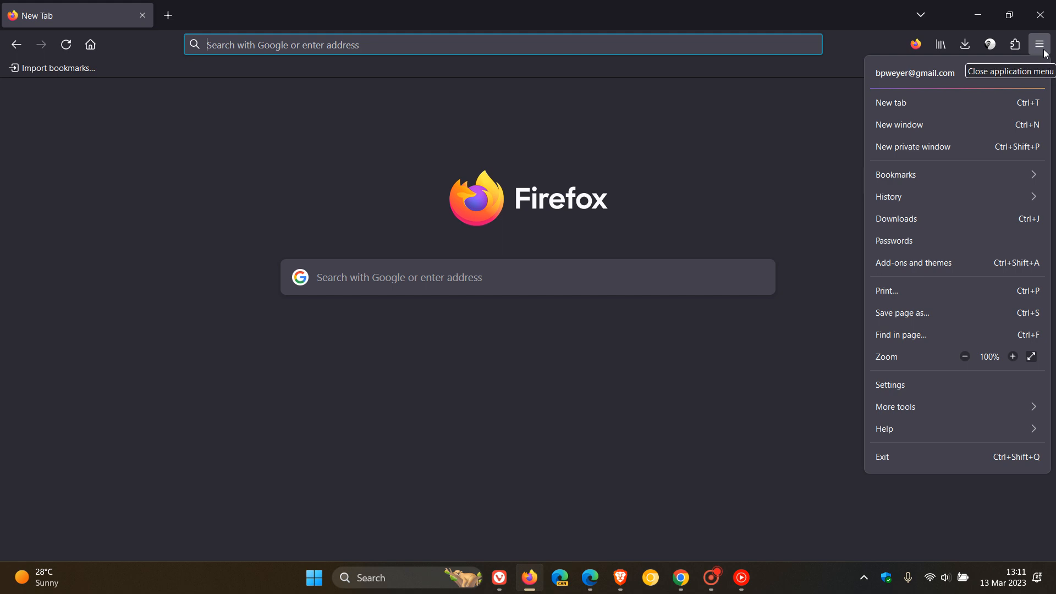
click(890, 384)
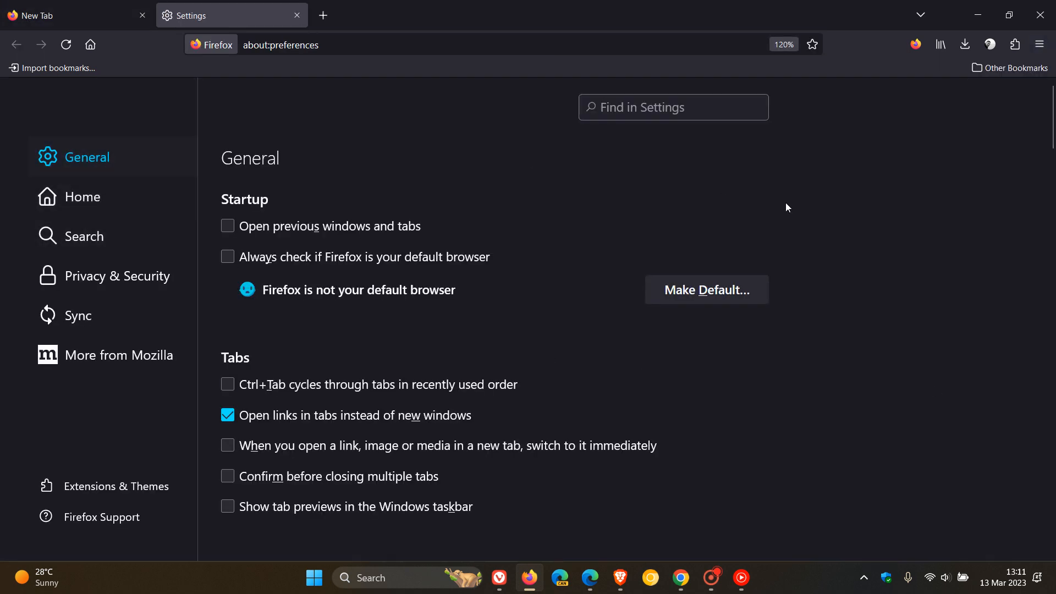
scroll(down, 3)
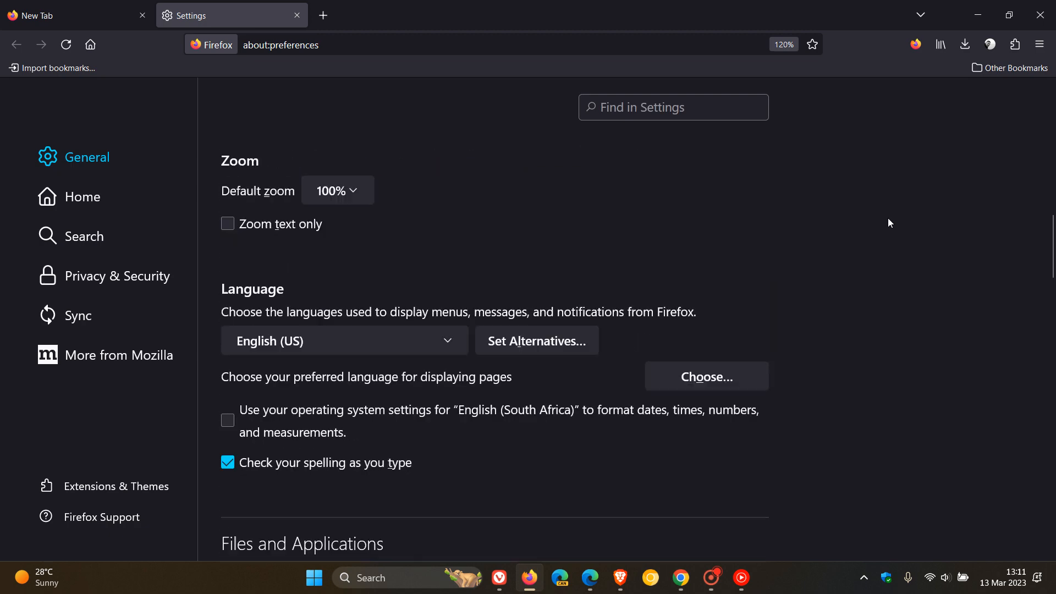
scroll(down, 3)
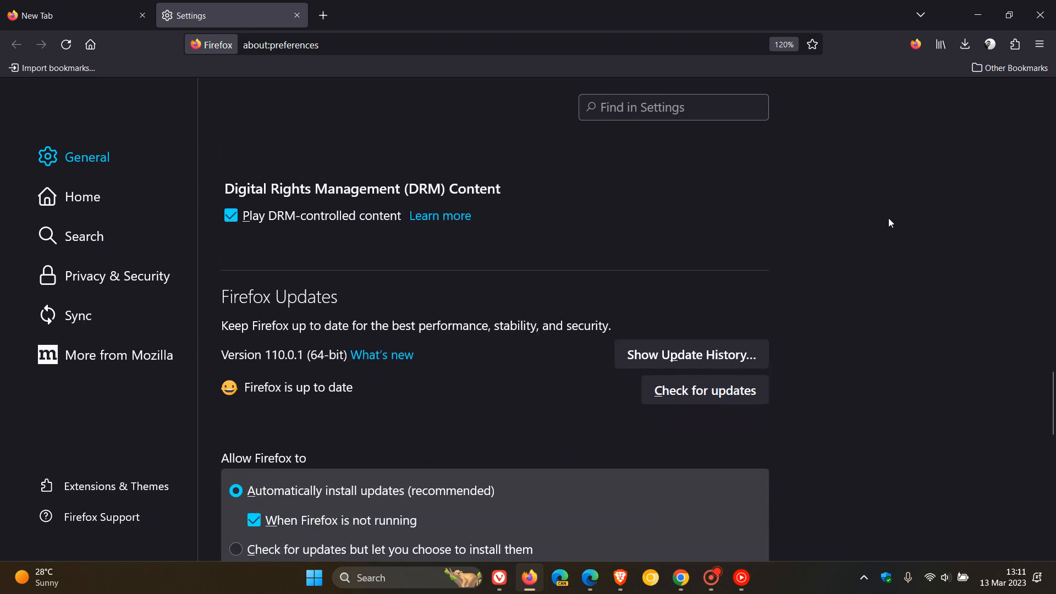
scroll(down, 3)
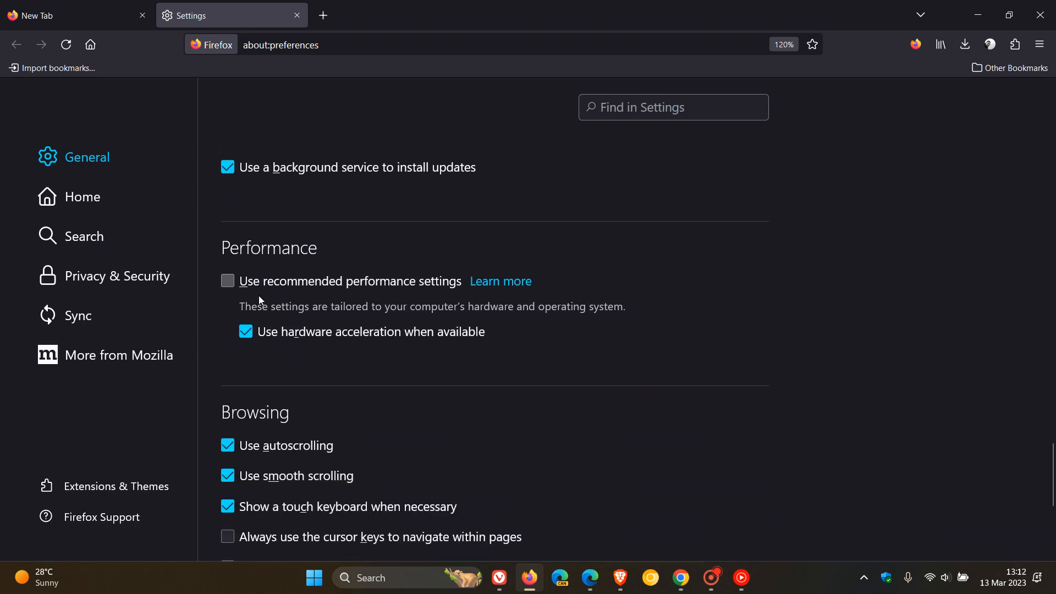
click(228, 281)
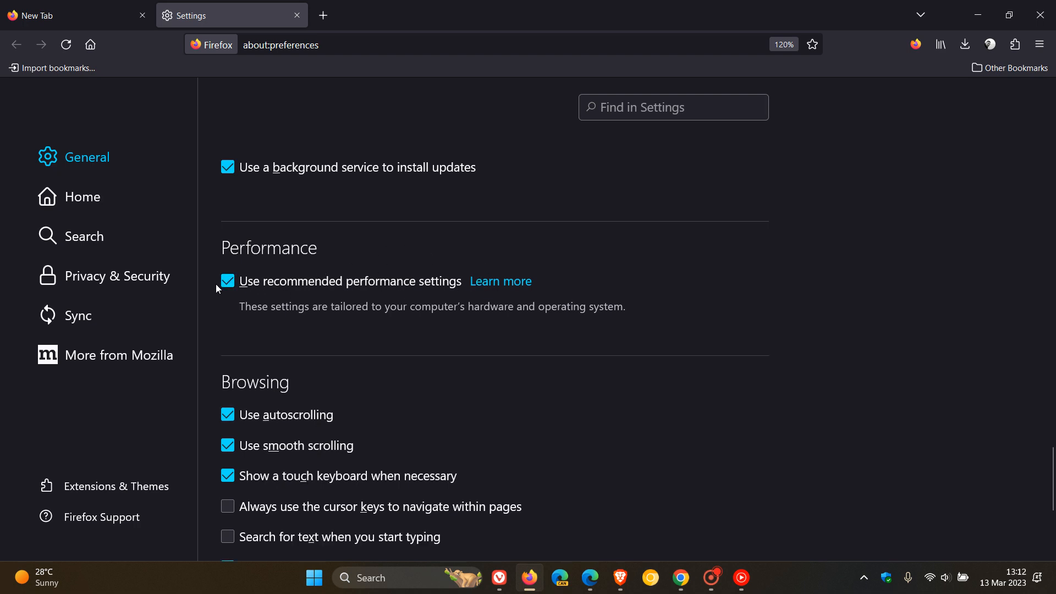
click(227, 281)
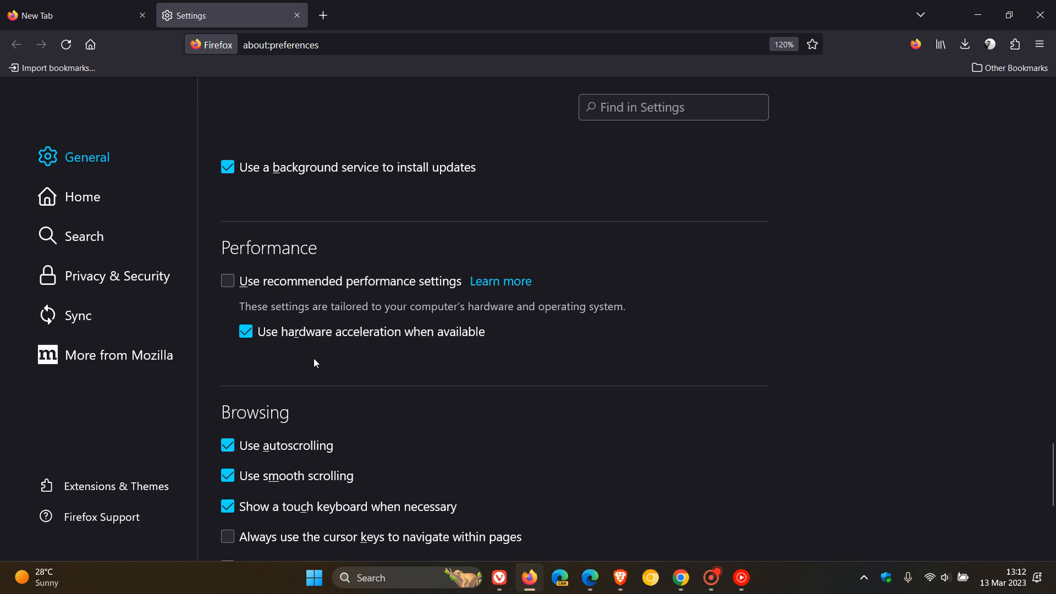
mouse_move(477, 369)
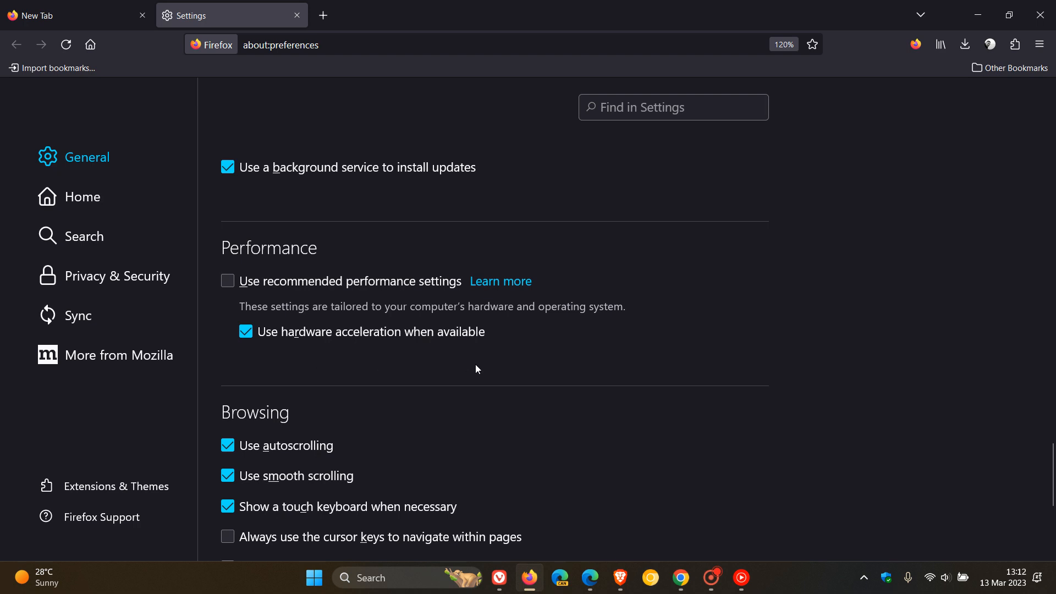
mouse_move(394, 364)
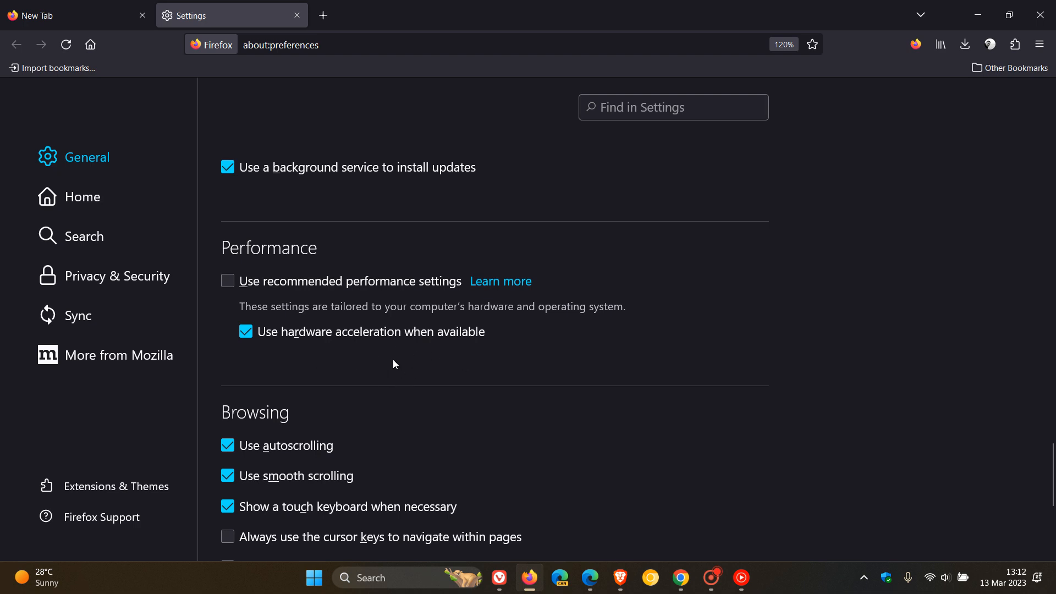
mouse_move(509, 416)
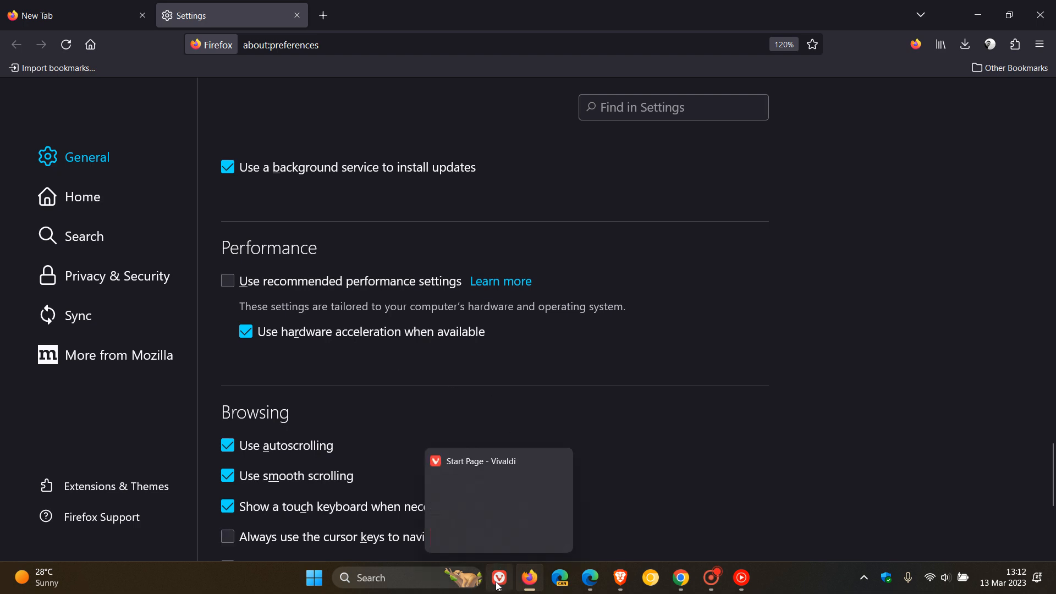
Step: Filter Vivaldi's settings by 'hardware', showing Use Hardware Acceleration when Available checked
click(498, 578)
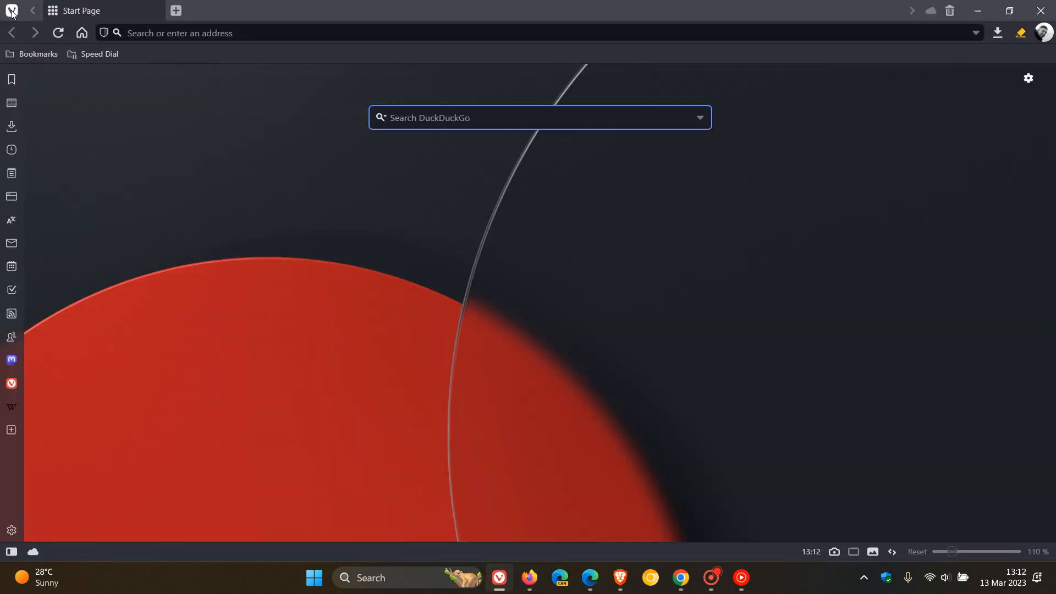
click(11, 11)
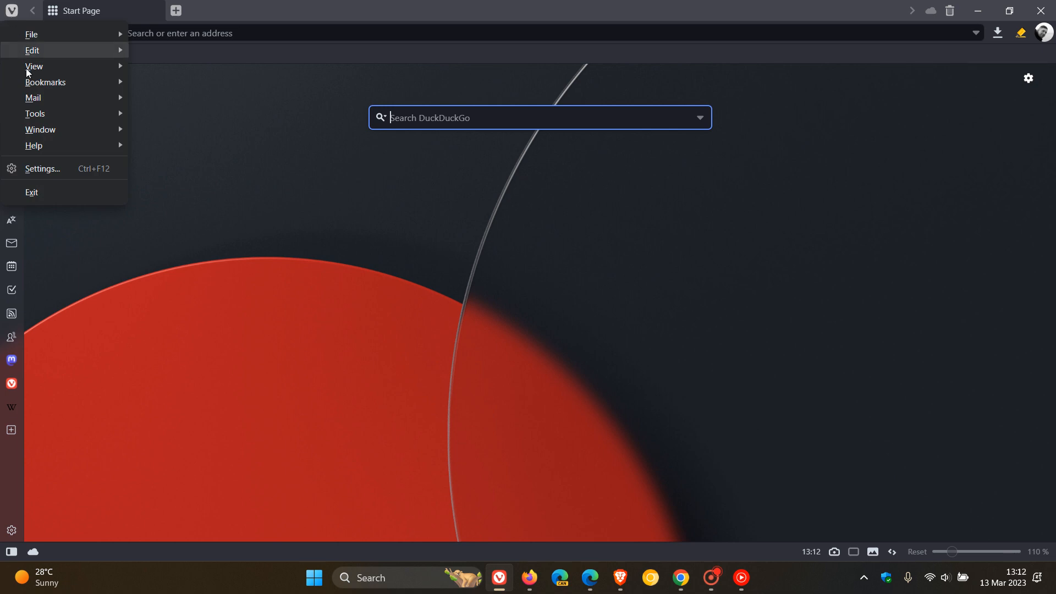
click(42, 169)
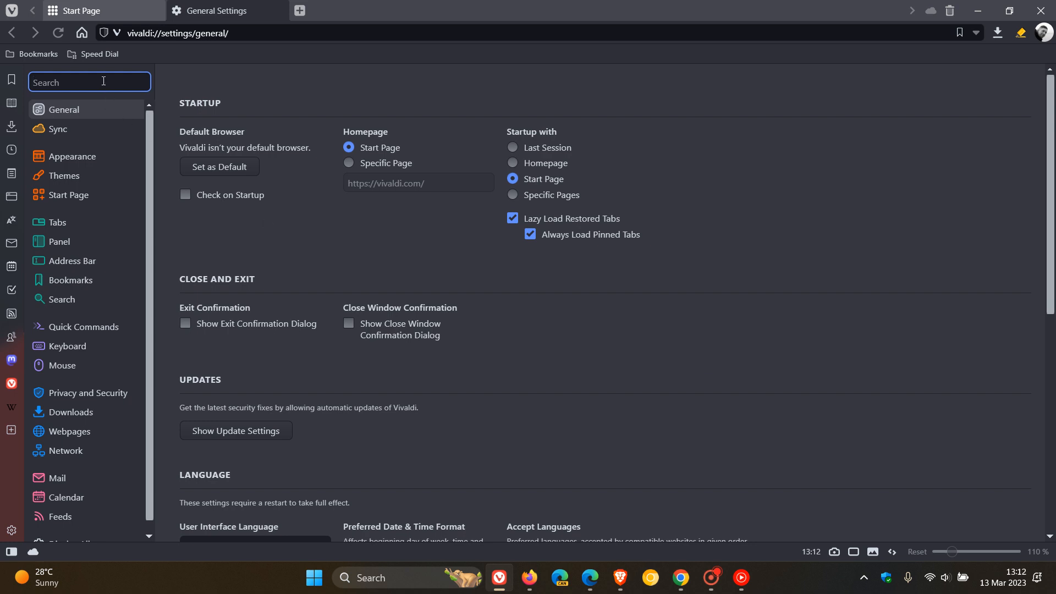
text(hardwar)
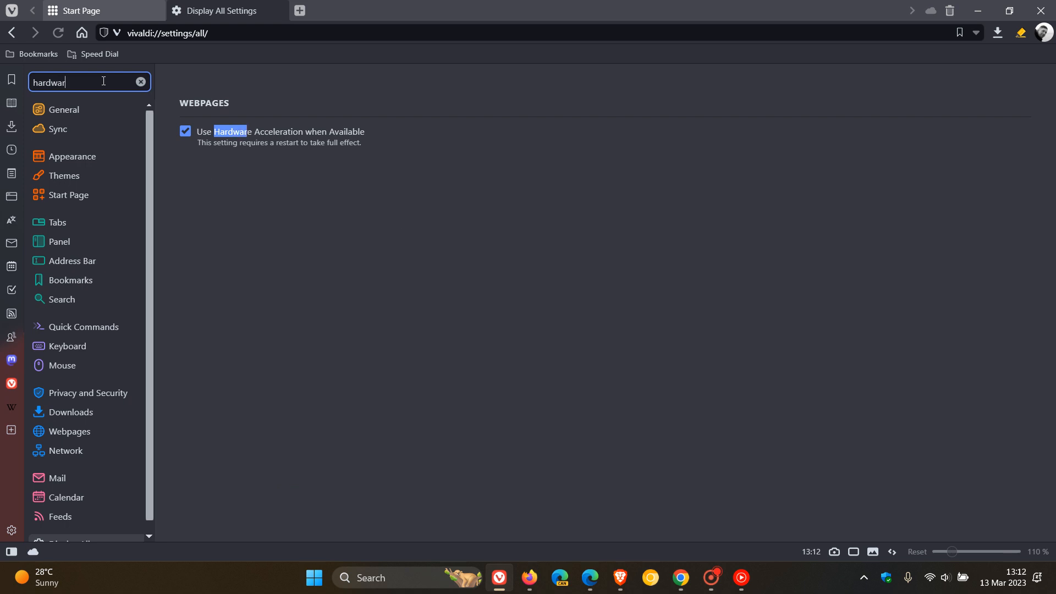
text(e)
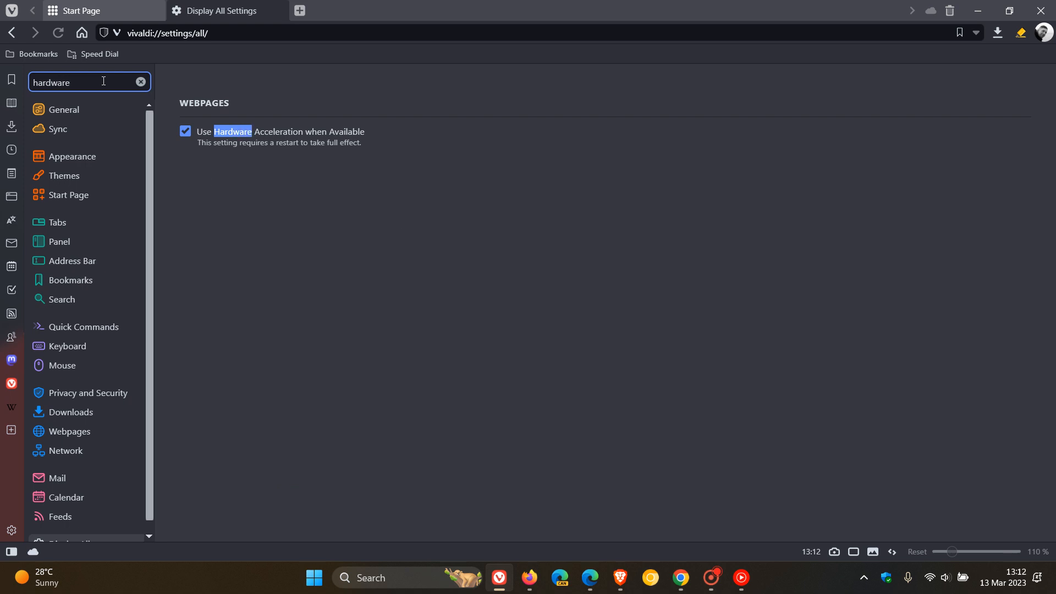
mouse_move(329, 187)
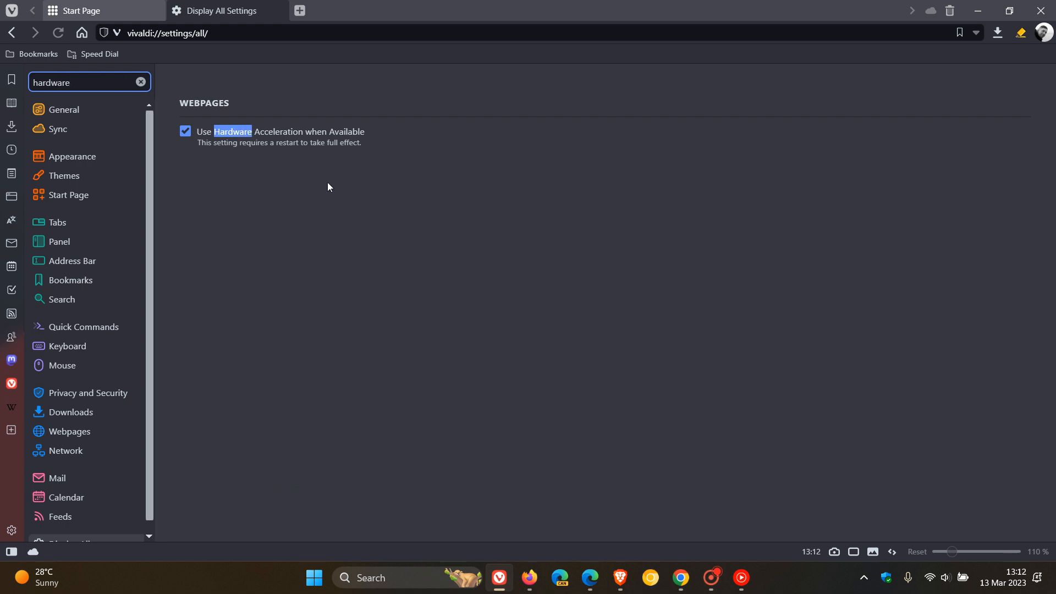
mouse_move(362, 209)
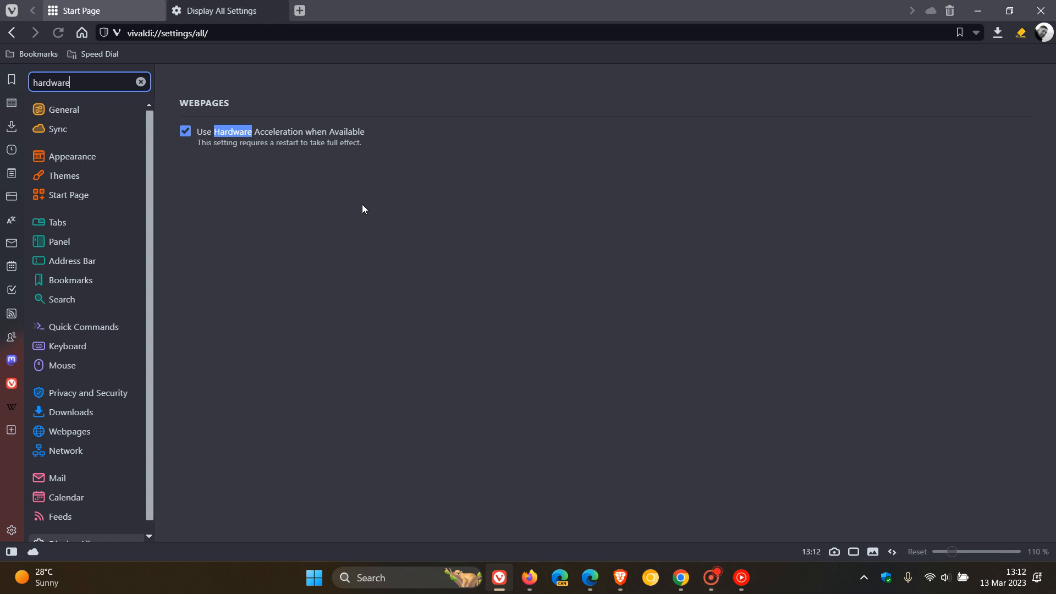
mouse_move(399, 261)
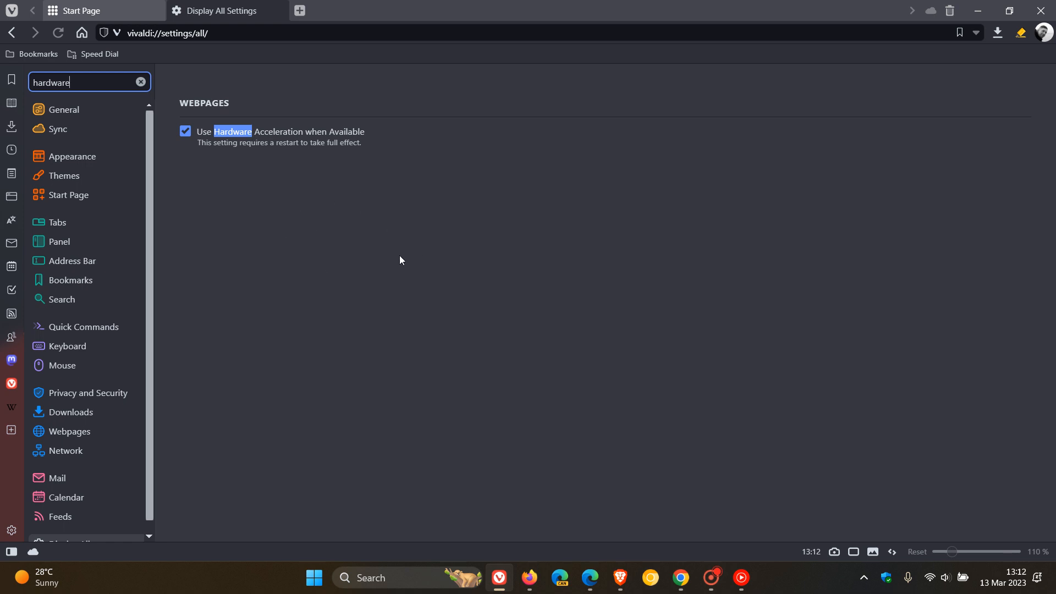
mouse_move(185, 150)
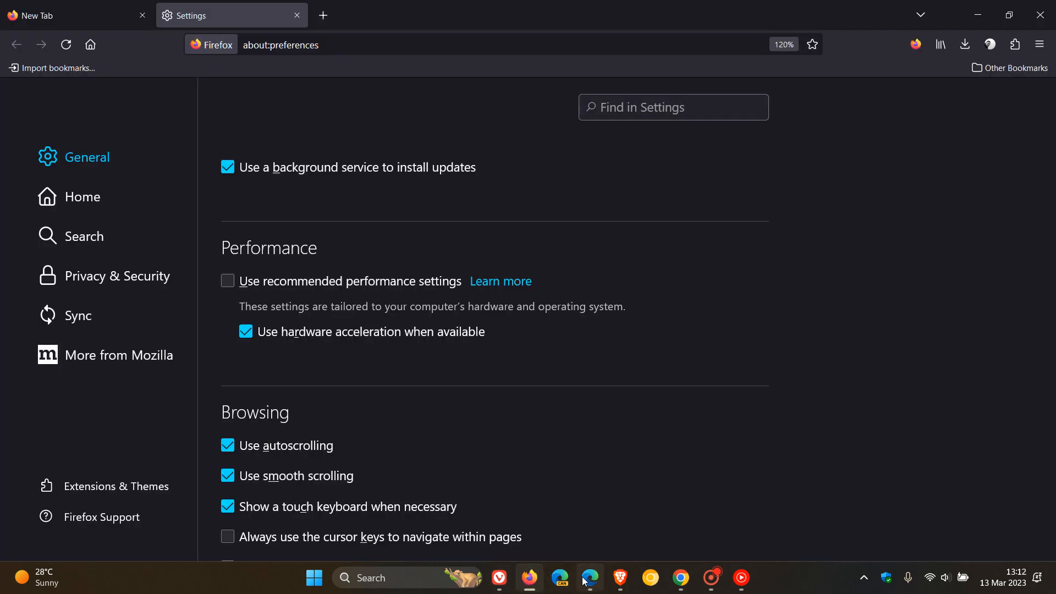
Step: Return through Edge to Chrome's System settings showing hardware acceleration on
click(590, 577)
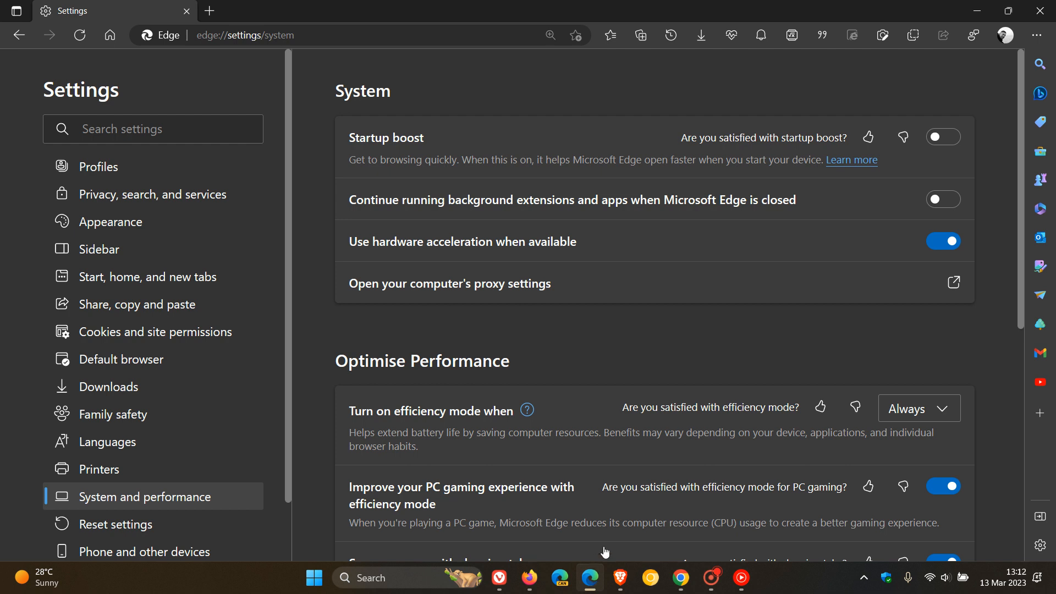
click(680, 577)
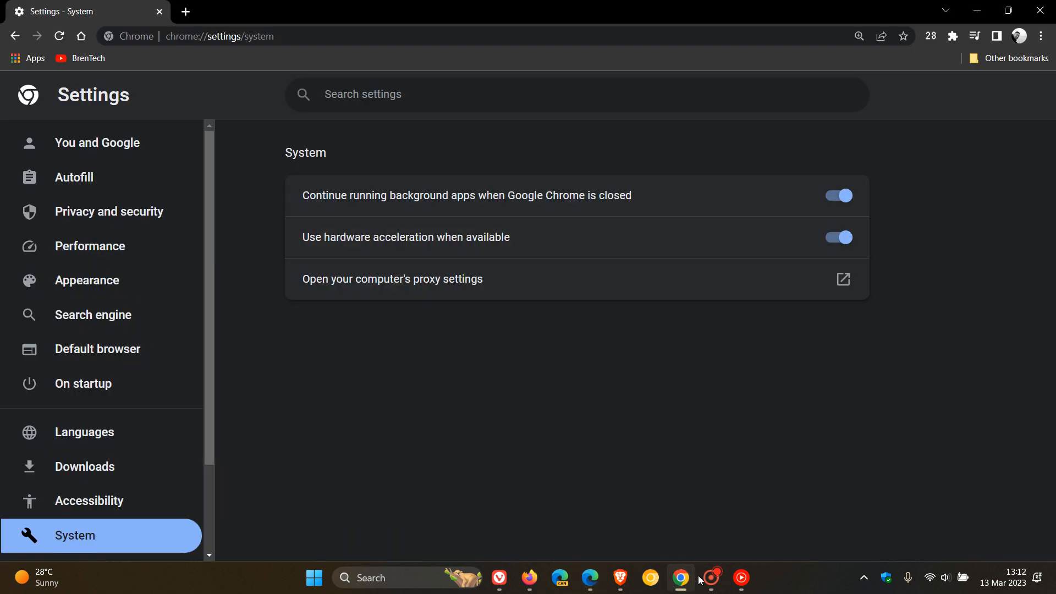
mouse_move(733, 413)
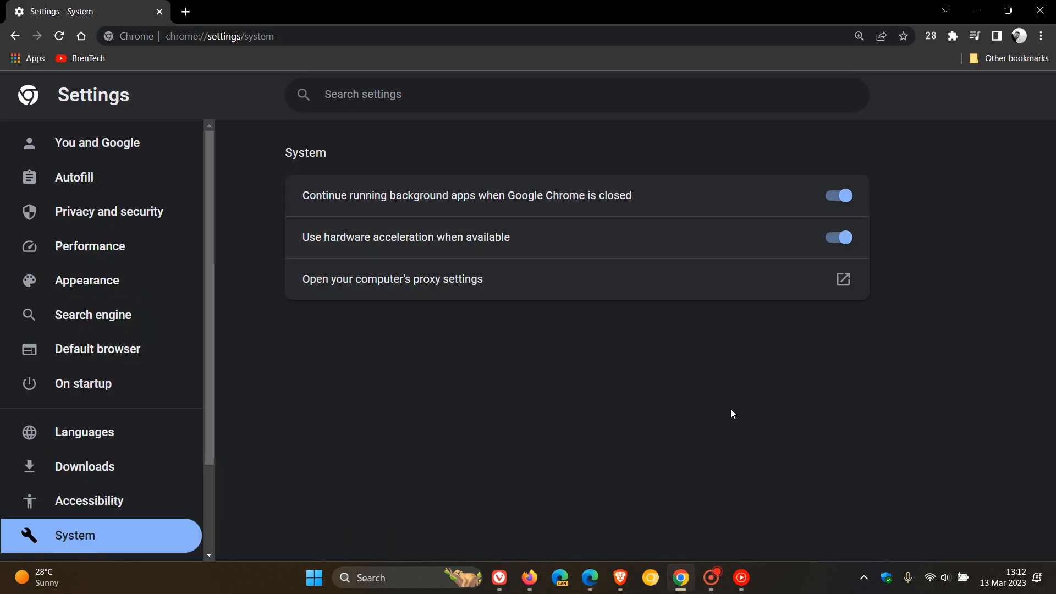